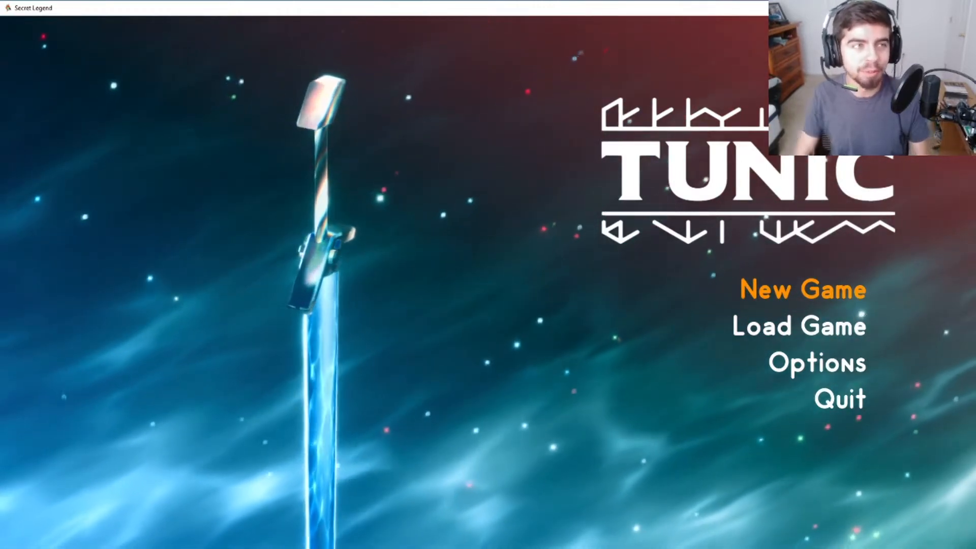
# - Choose New Game on the title menu and play until the first message appears
pyautogui.click(802, 290)
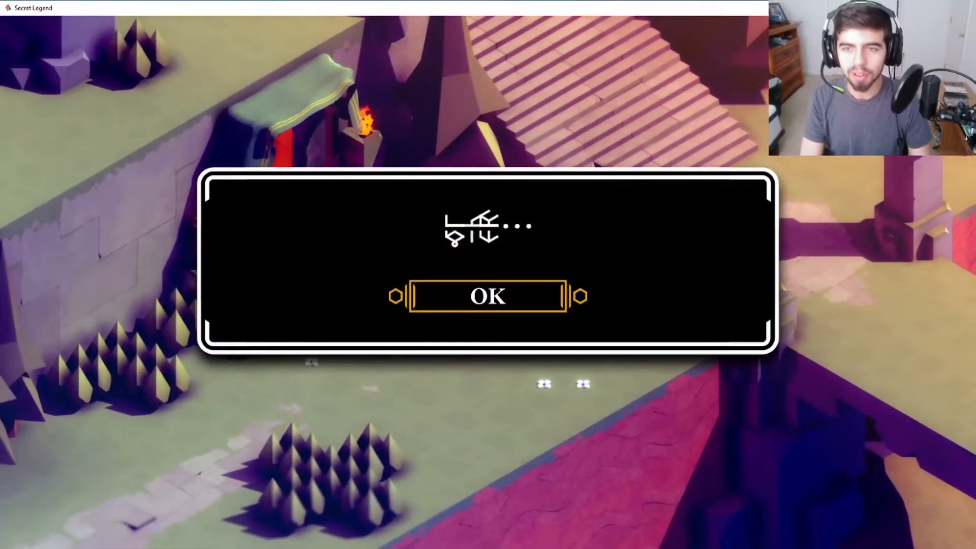
# - Dismiss the message, take the stick from the chest and view it in the inventory
pyautogui.click(488, 296)
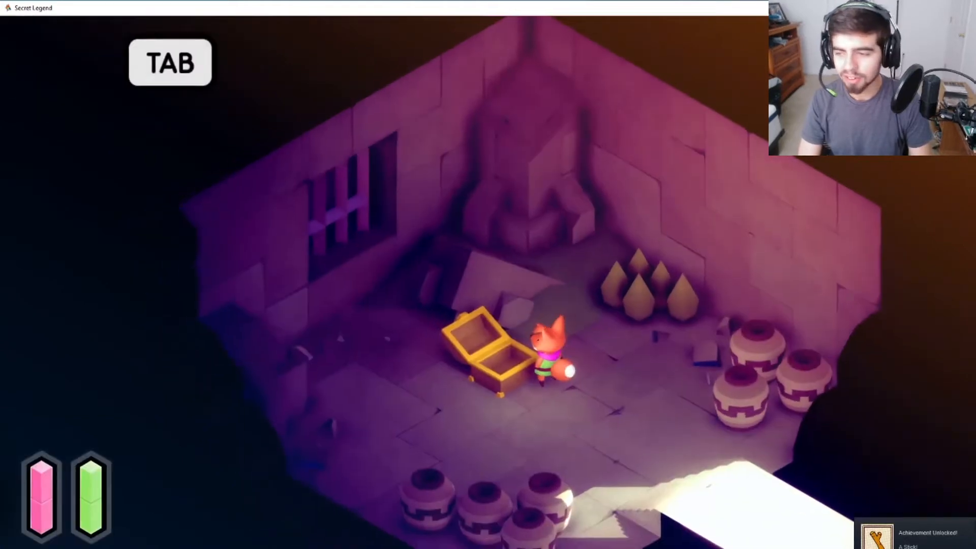
pyautogui.press('Tab')
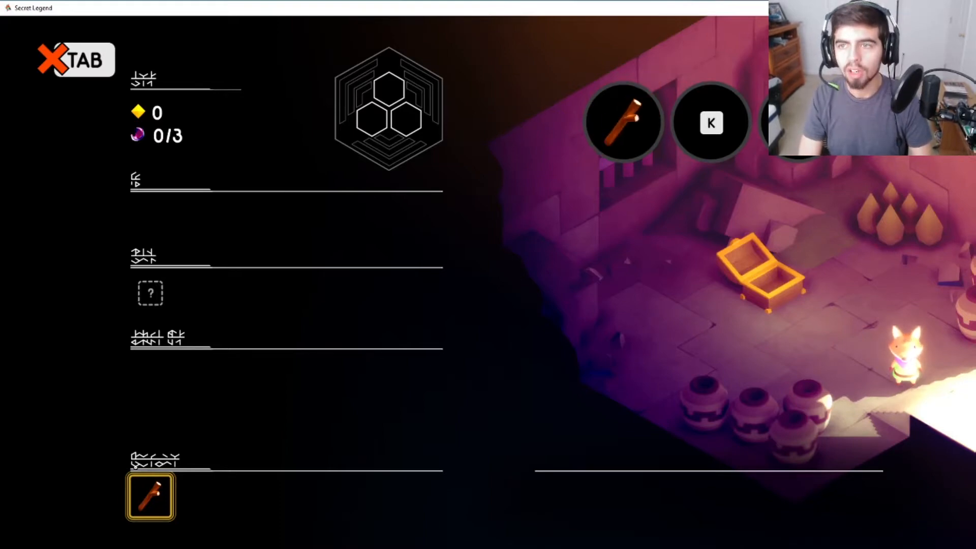
# - Close the inventory and walk out across the cliffs to the yes/no question
pyautogui.press('tab')
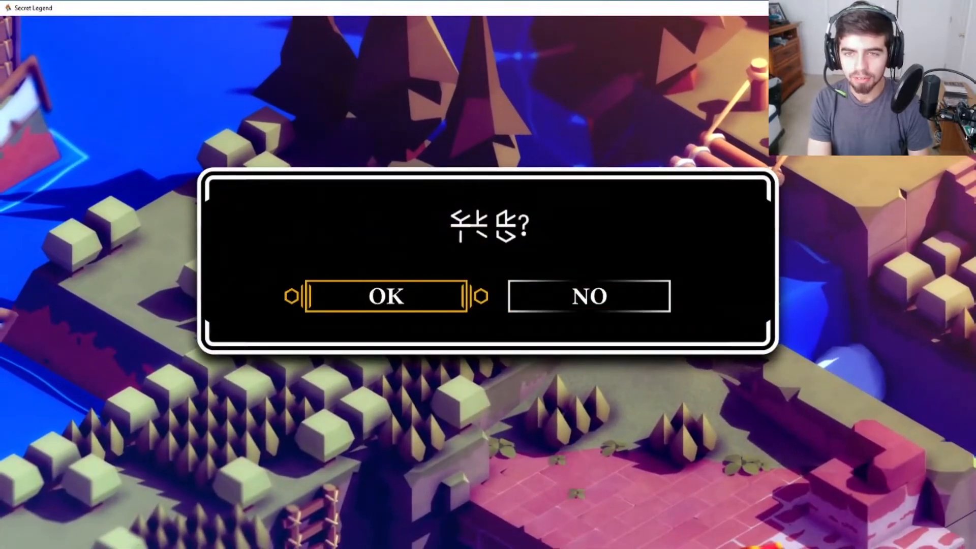
# - Answer OK to the confirmation question and continue playing
pyautogui.click(385, 296)
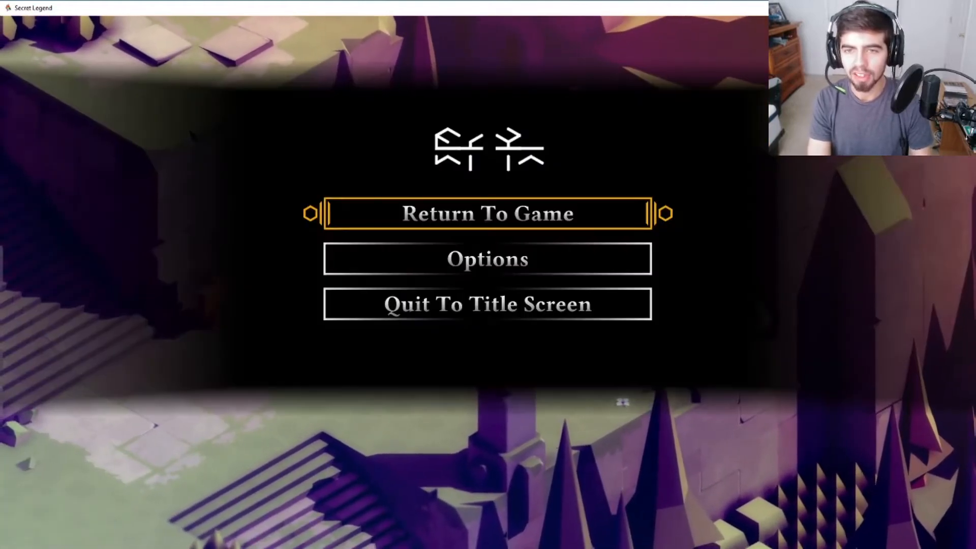
pyautogui.click(488, 259)
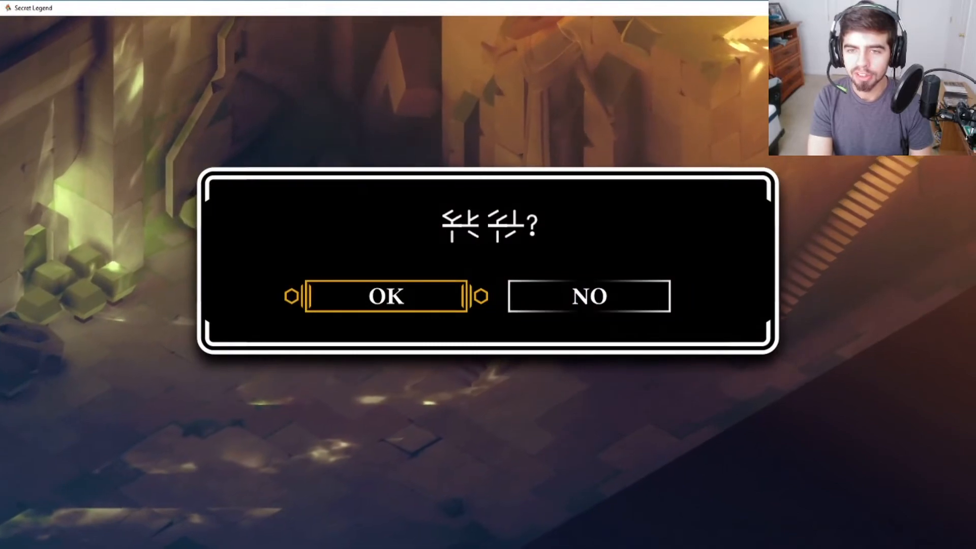
# - Accept the prompt and flip the manual from the controls page 12 back to page 11
pyautogui.click(386, 296)
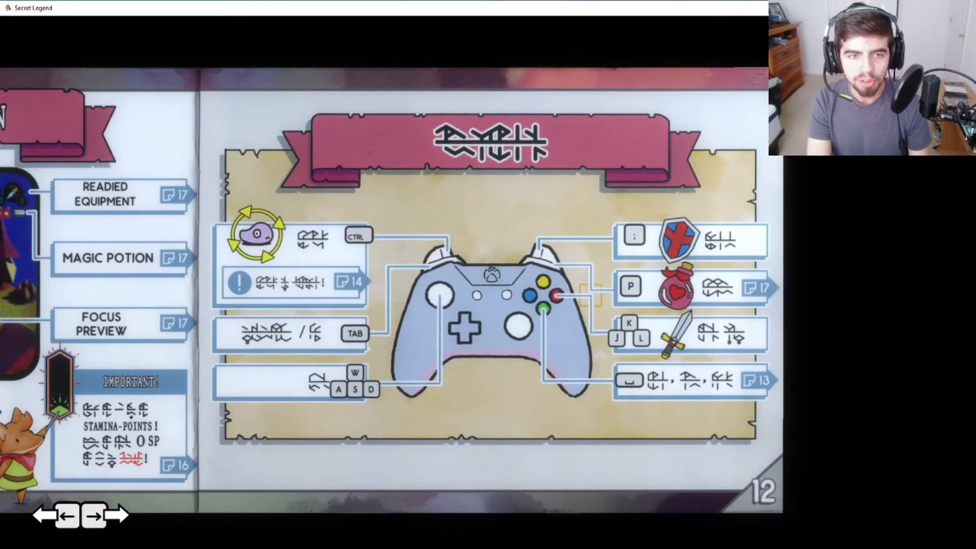
pyautogui.click(39, 515)
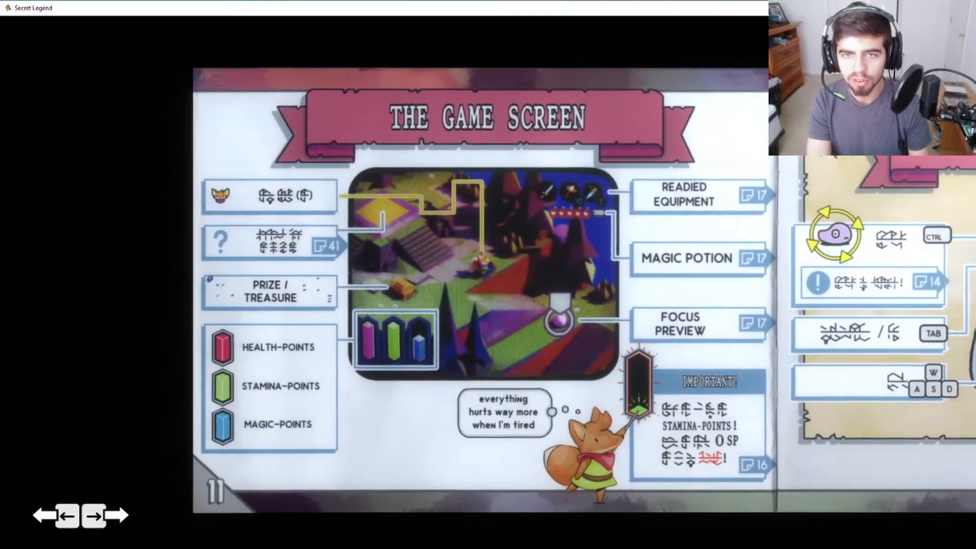
pyautogui.click(95, 516)
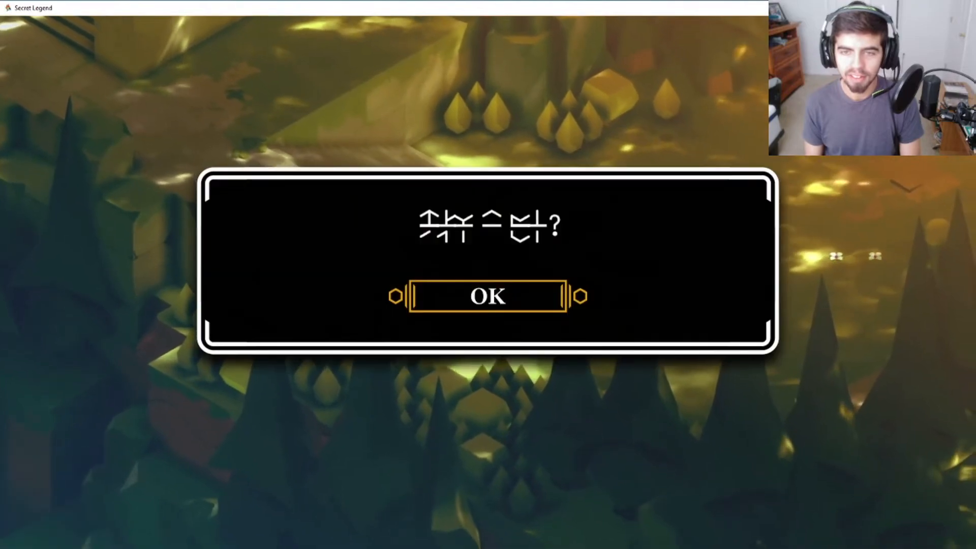
# - Dismiss the message and resume walking the fox beside the stone well
pyautogui.click(487, 296)
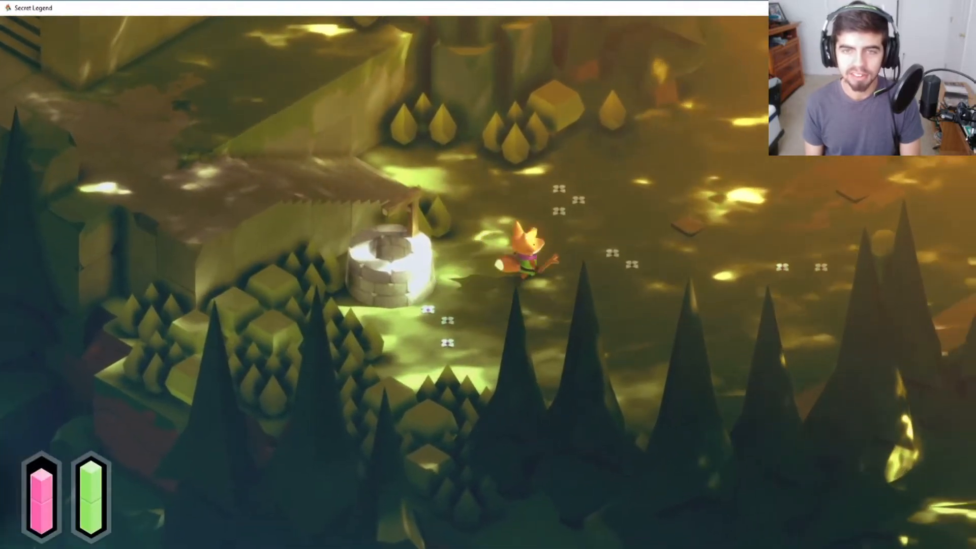